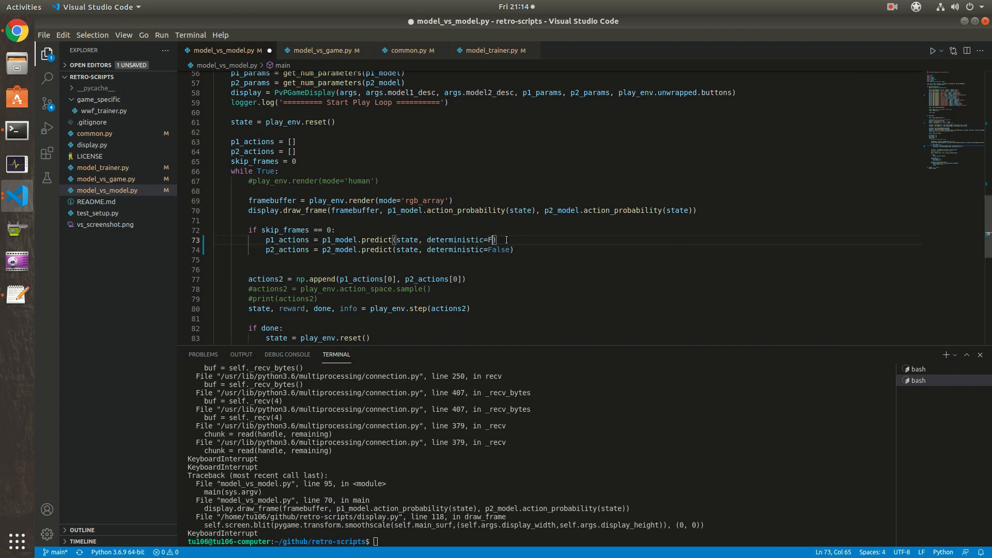
- Change both predict() calls on lines 73–74 to use deterministic=True
text(rue)
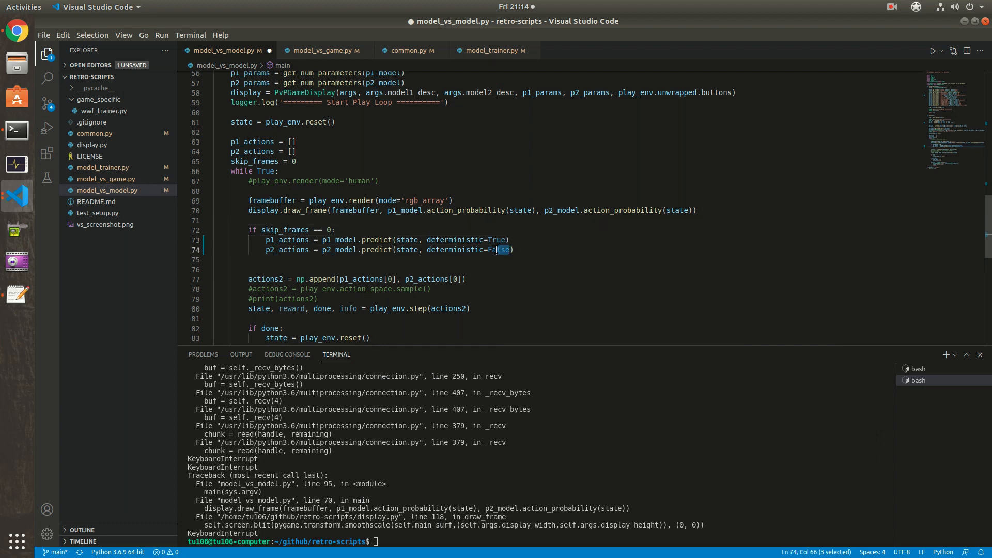
text(Tru)
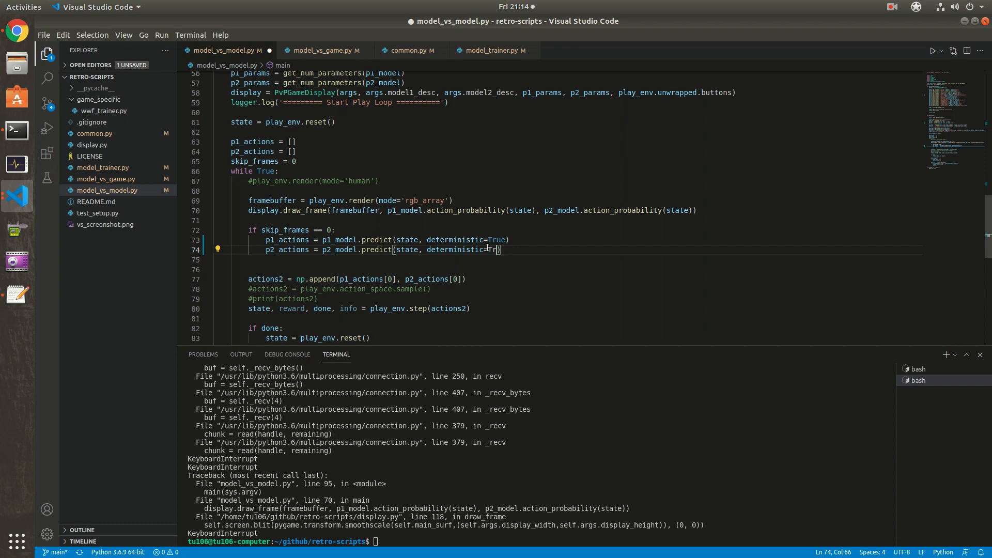
text(rue)
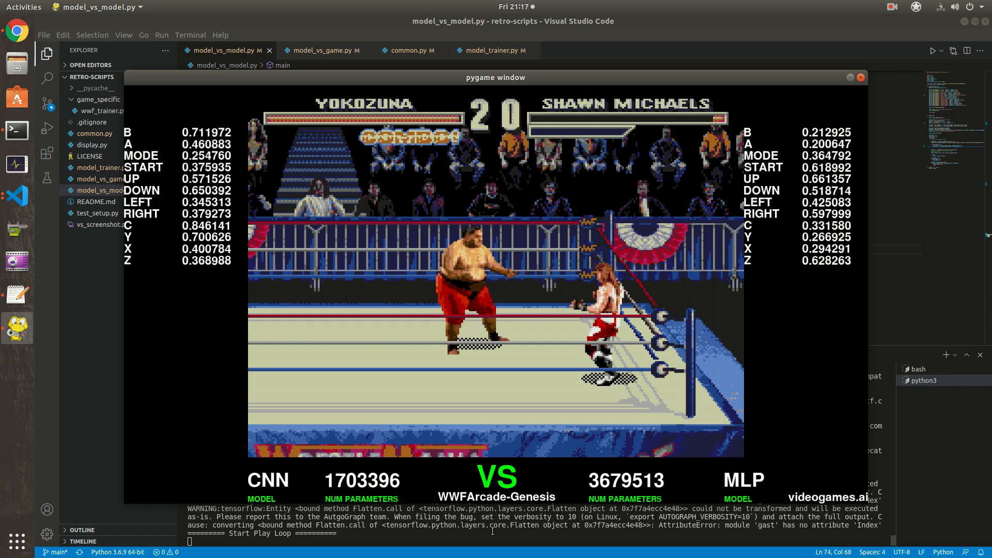
- Relaunch model_vs_model.py with --state=Level1.LiuKangVsJax.2P and the liukang-cnn P1 model
click(860, 76)
text(clear)
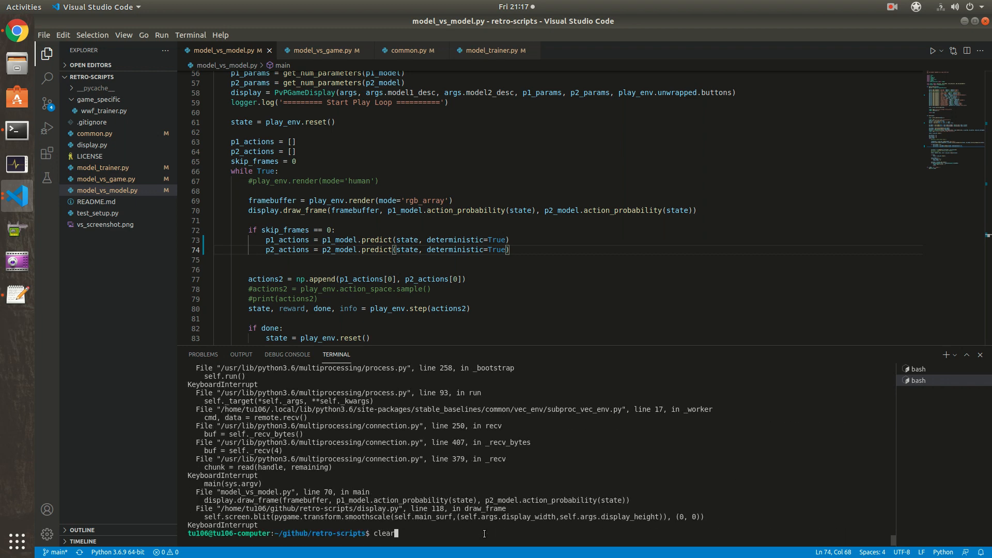
text(python3 model_trainer.py --state=VeryHard_ShawnMichealsVsYokozuna --play)
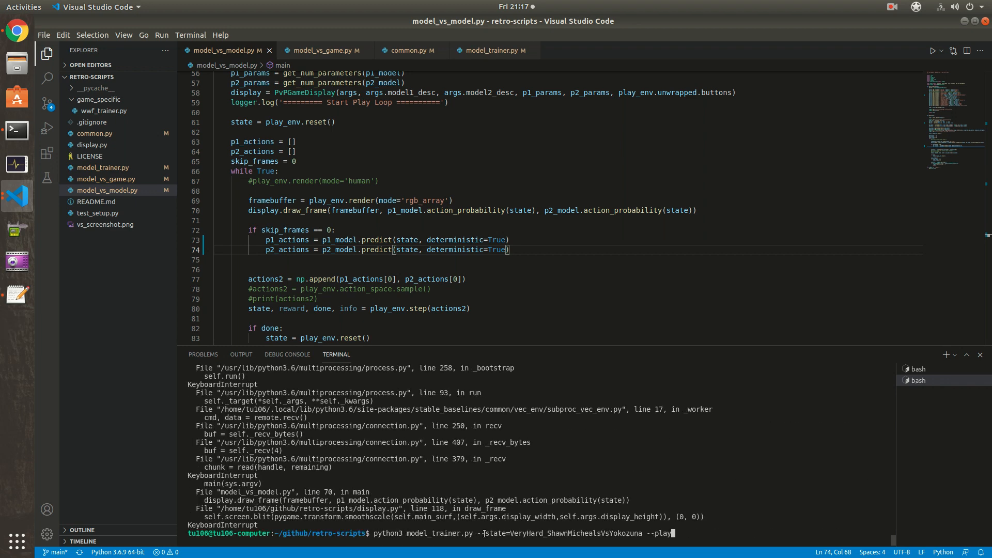
text(python3 model_vs_model.py --state=Level1.LiuKangVsJax.2P --load_p1_model=~/liukang-cnn-1m.zip --load_p2_model=~/jax-cnn-1m.zip)
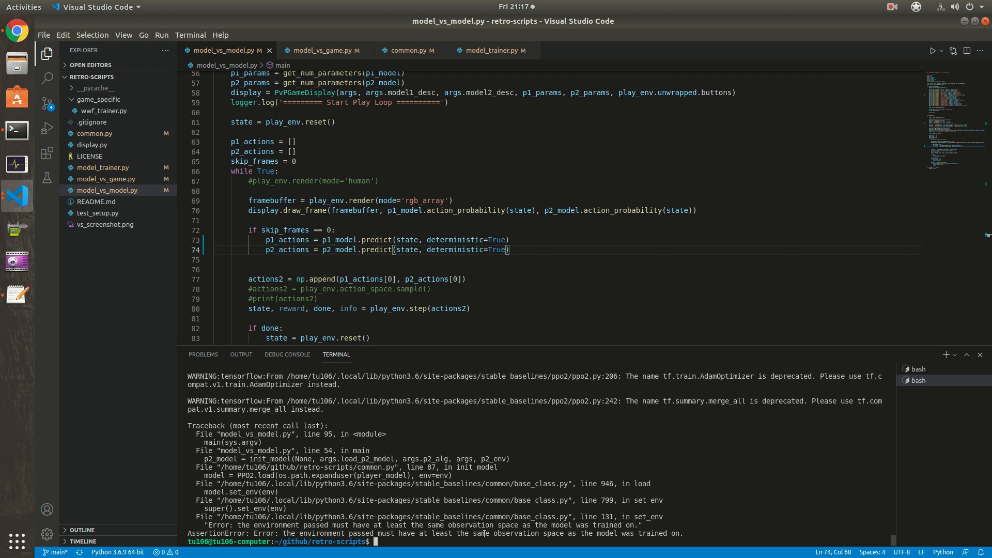
mouse_move(542, 277)
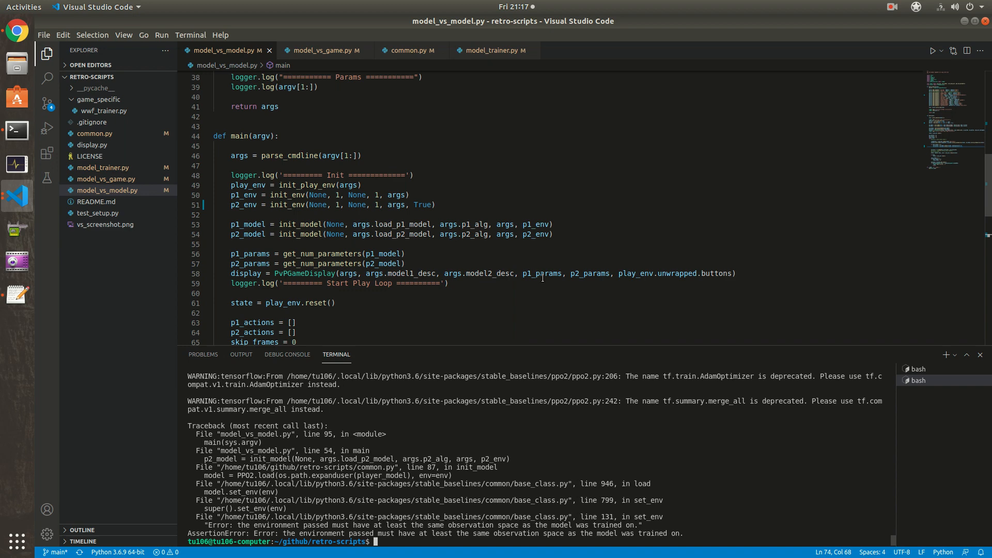
- Check init_env in common.py, then remove the extra True from p2_env's call on line 51
click(409, 50)
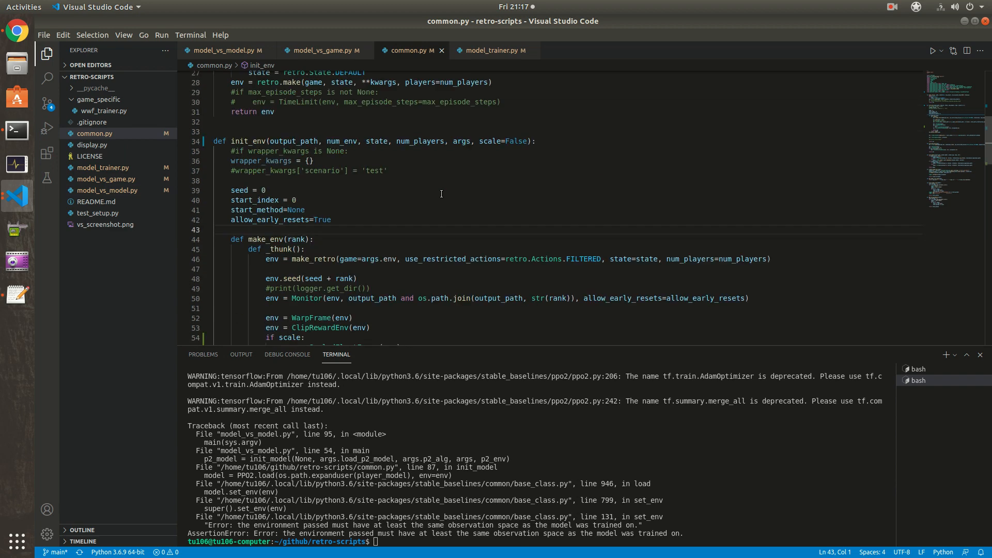
scroll(down, 3)
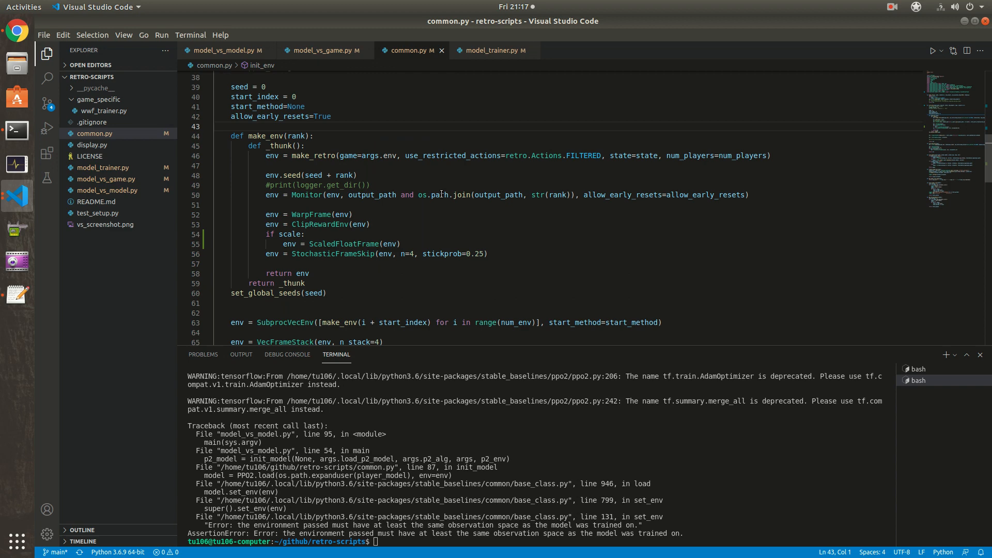
mouse_move(403, 56)
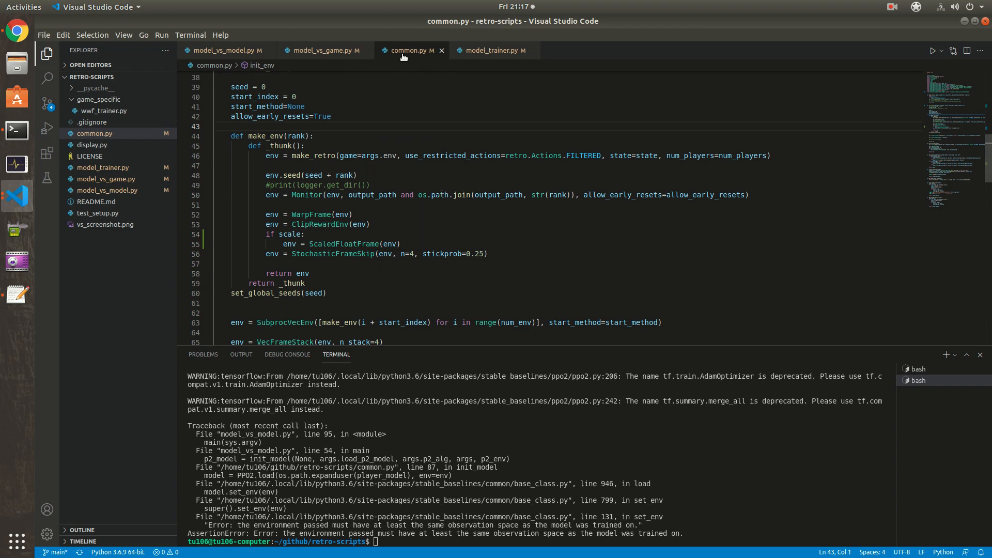
mouse_move(322, 50)
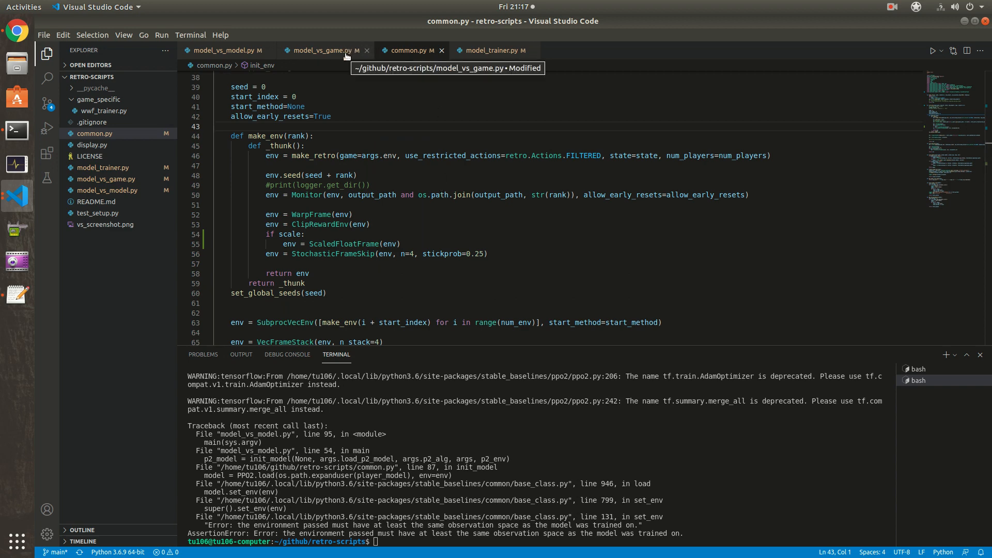
click(225, 50)
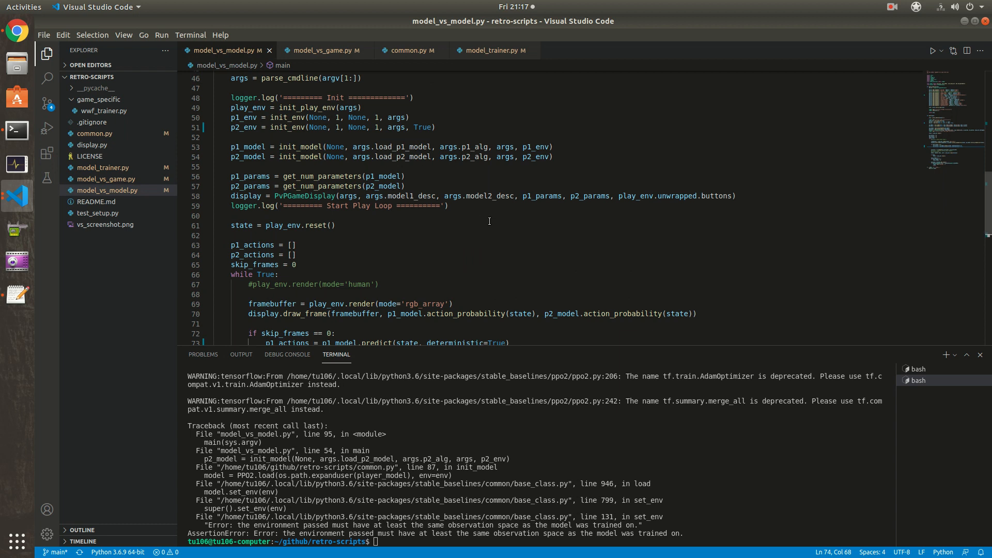
double_click(421, 127)
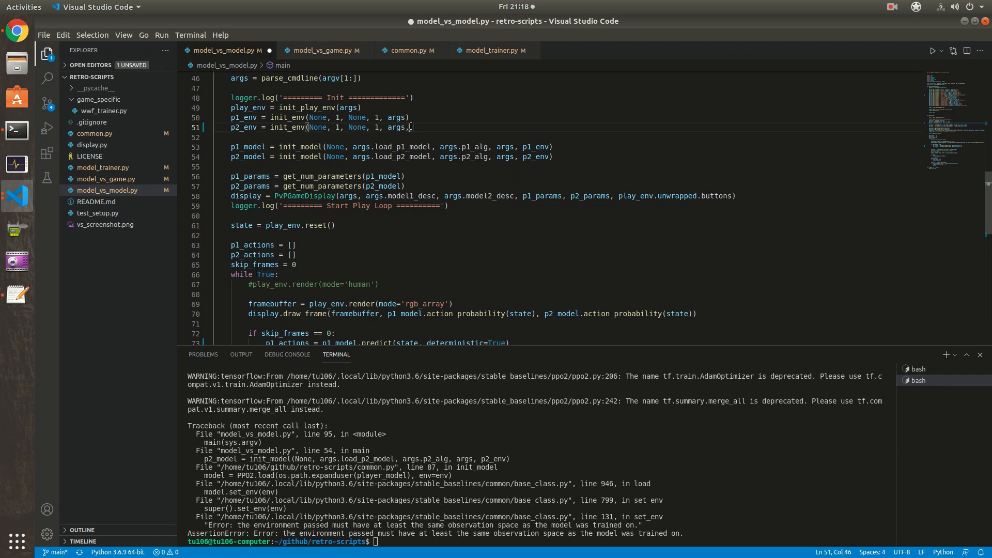
- Rerun model_vs_model.py in the terminal and follow the loading output
click(43, 35)
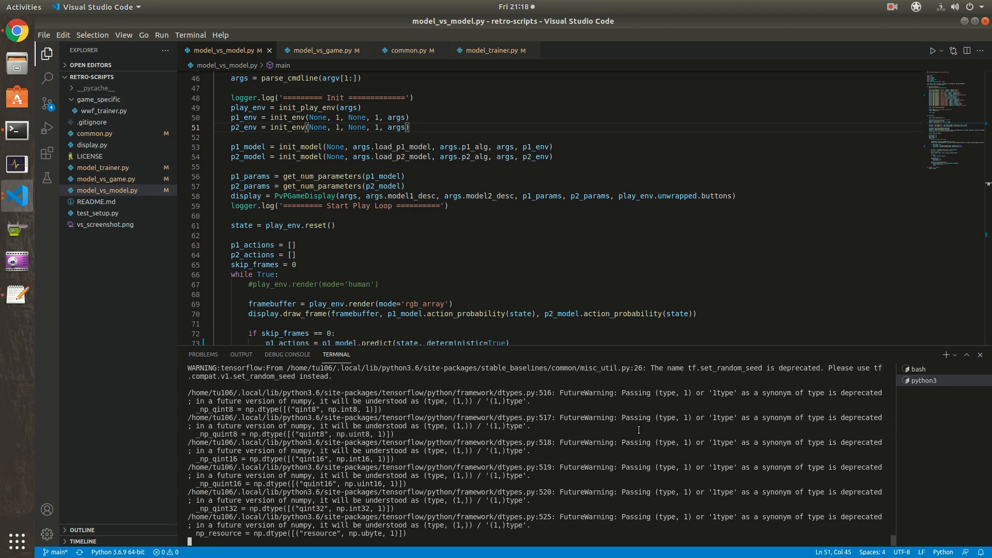
scroll(down, 3)
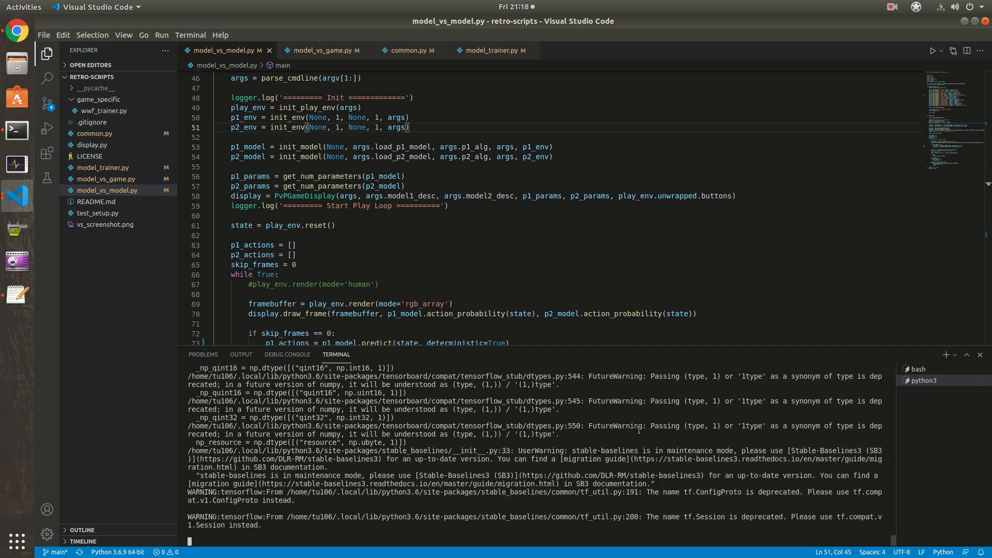
scroll(down, 3)
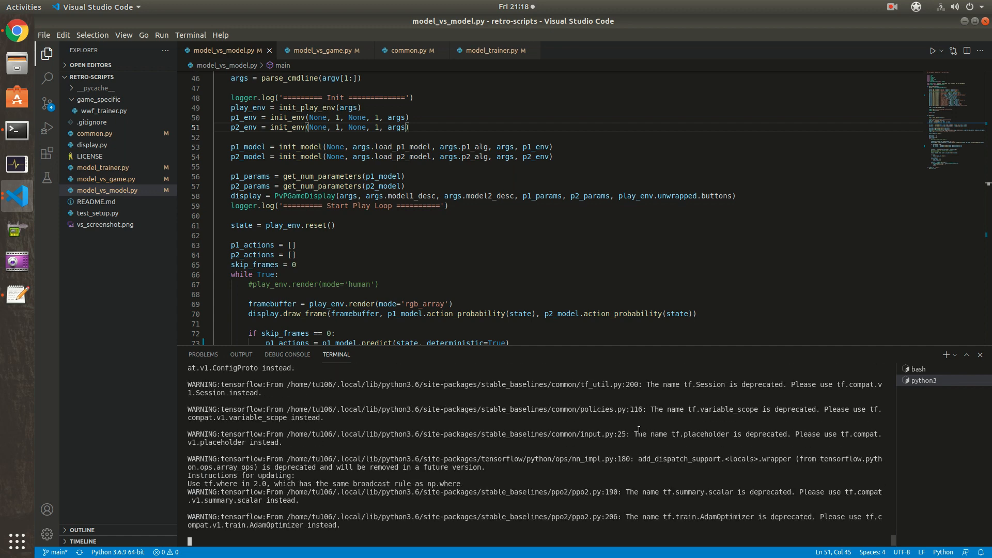